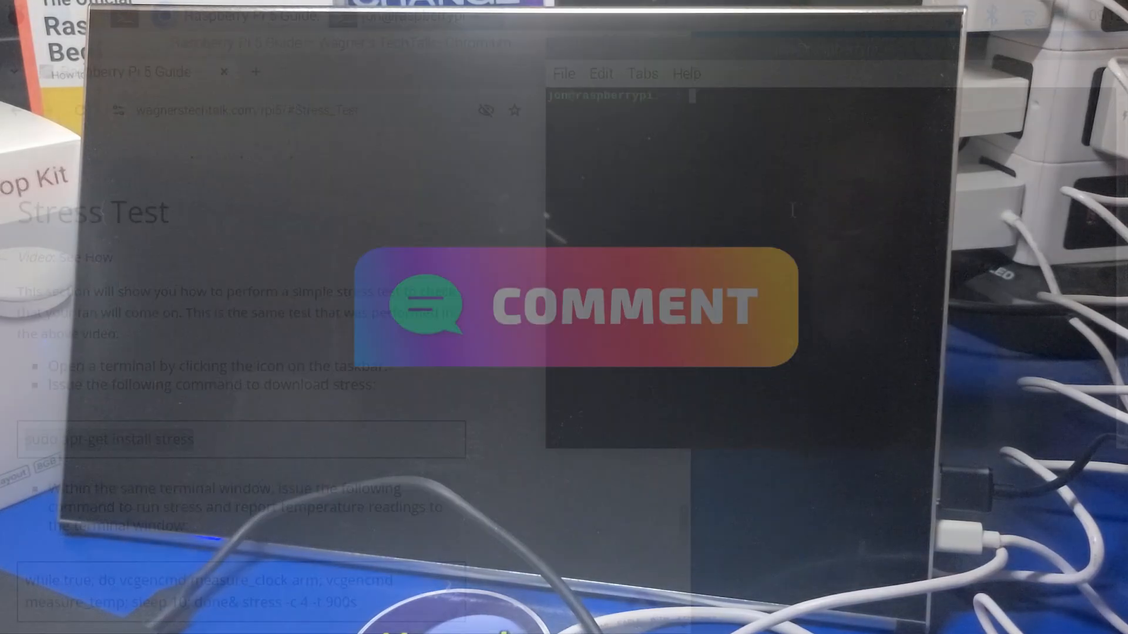
Paste the copied stress install command into the terminal via the right-click menu.
{"action": "right_click", "coordinate": [827, 288]}
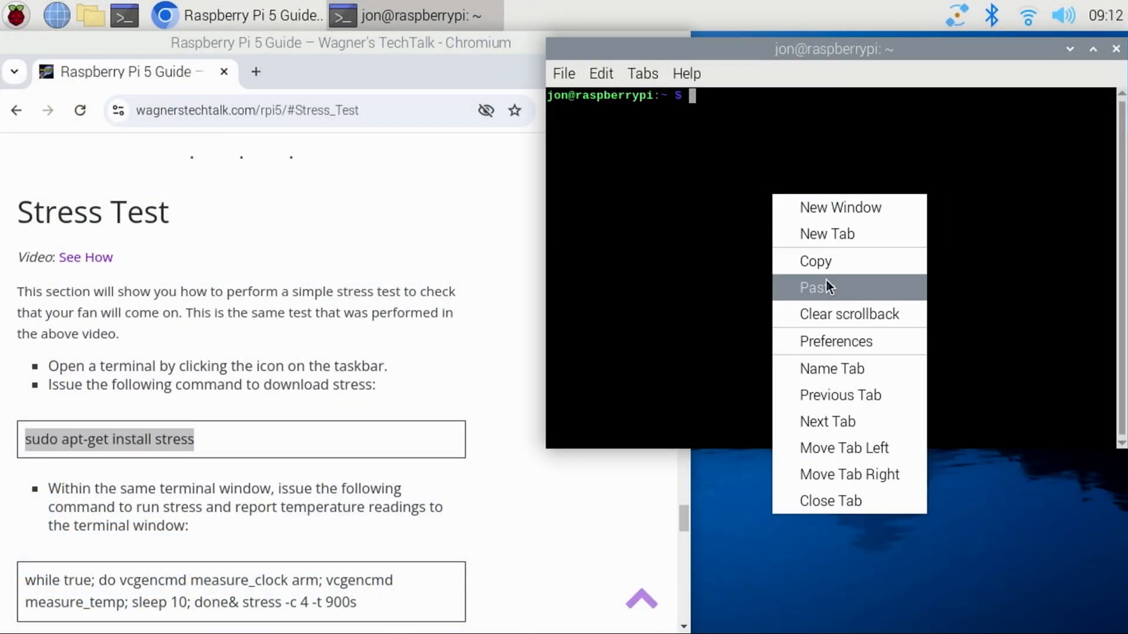
{"action": "left_click", "coordinate": [816, 288]}
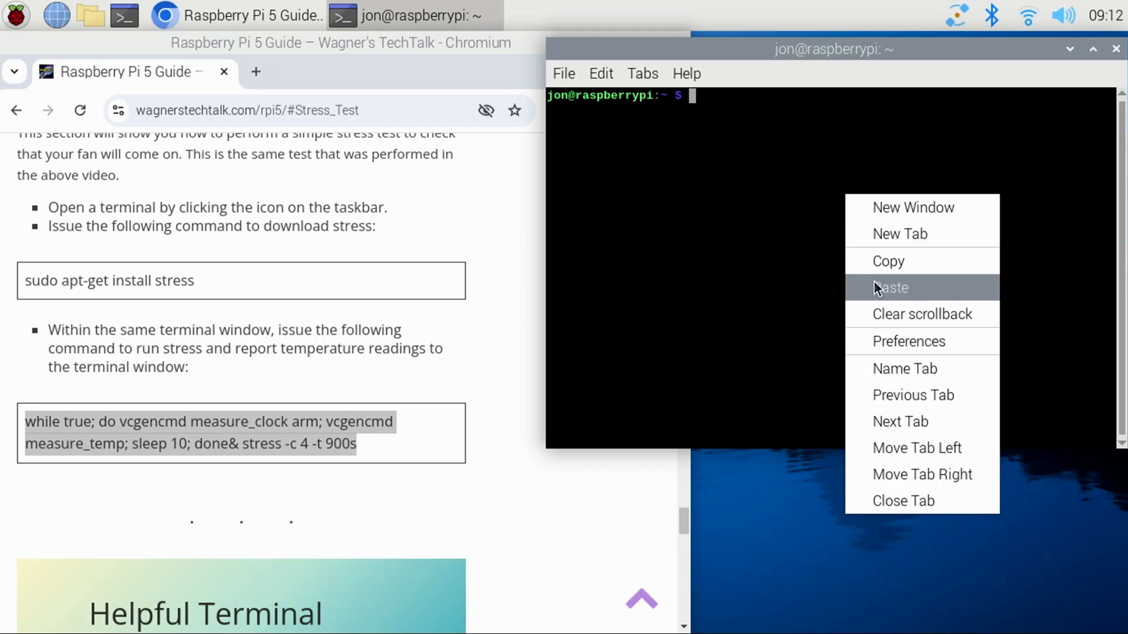
{"action": "left_click", "coordinate": [892, 287]}
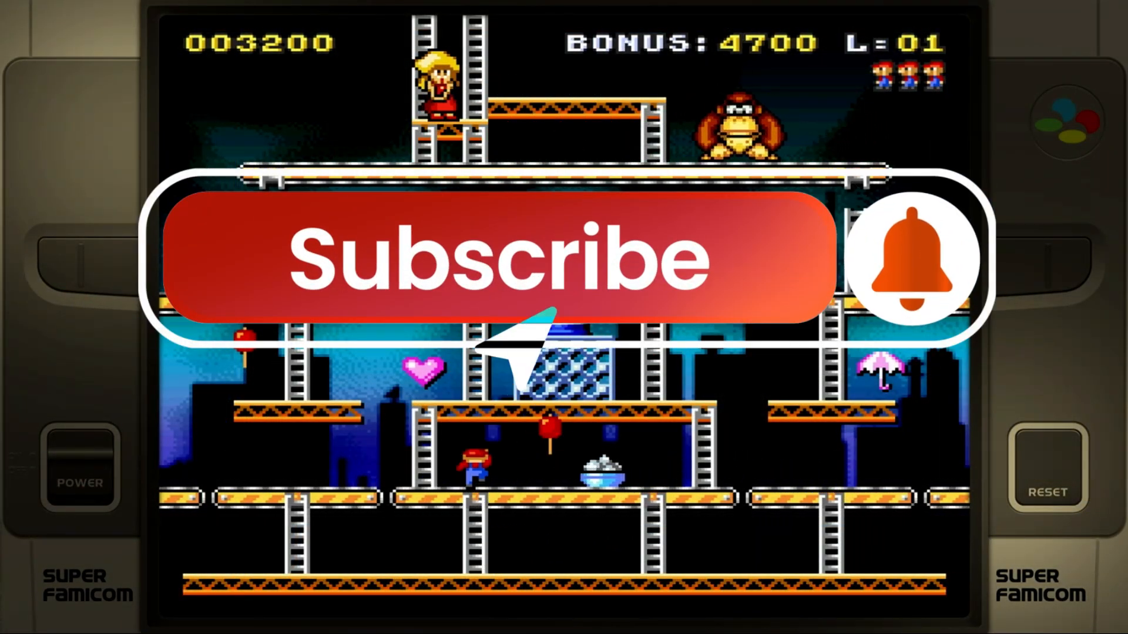
{"action": "left_click", "coordinate": [496, 259]}
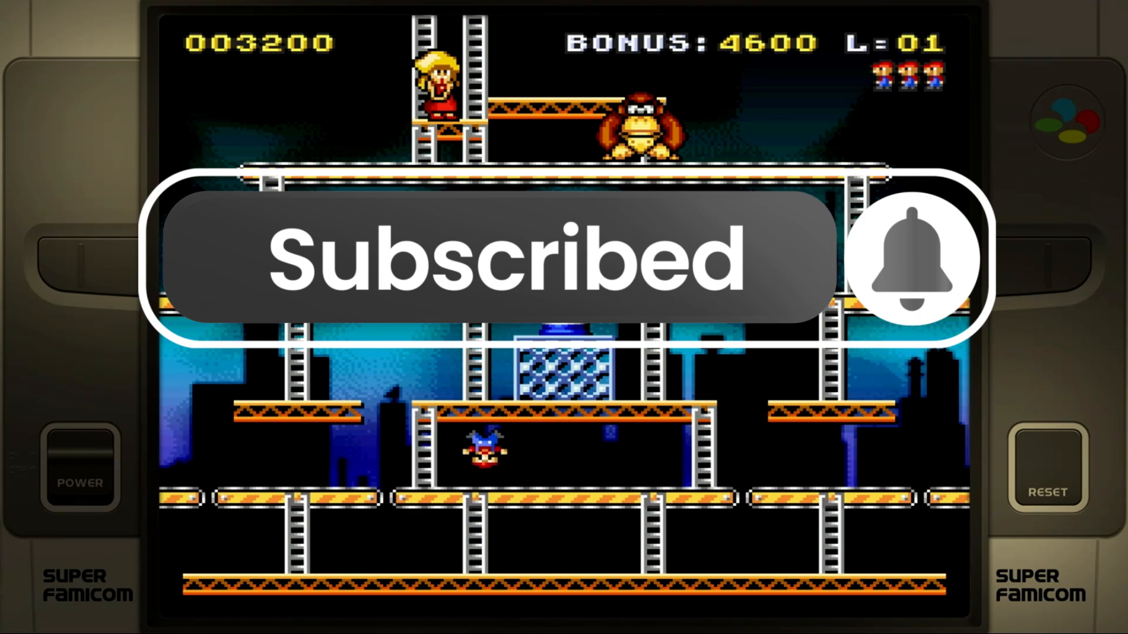